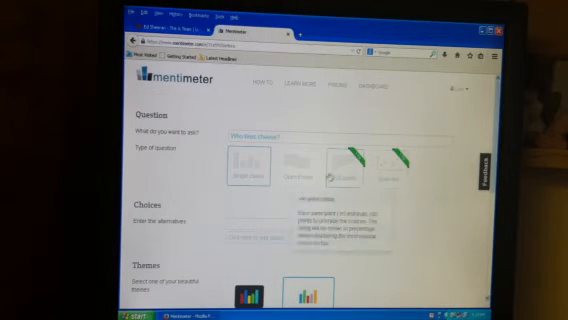
Step: Enter Yes and No as the choices and apply the first listed theme
left_click(258, 162)
type("No")
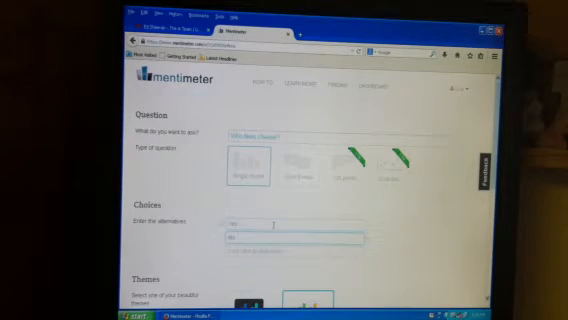
scroll("down", 3)
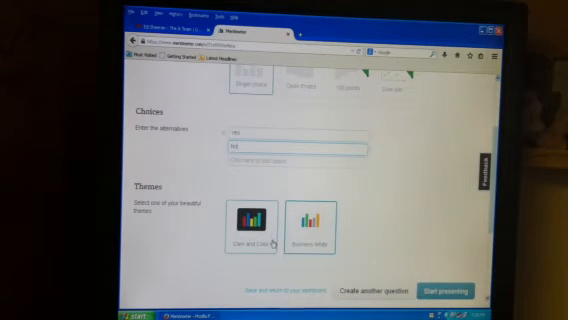
left_click(312, 216)
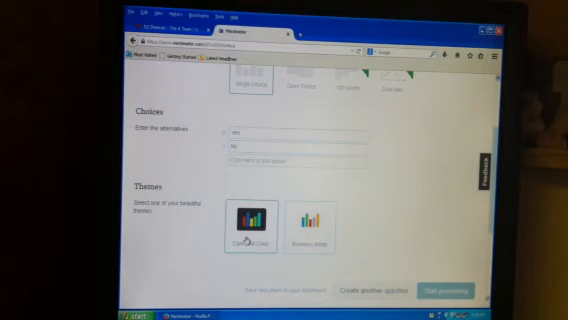
Step: Start presenting Who likes cheese? live so the audience can vote at govote.at
left_click(250, 228)
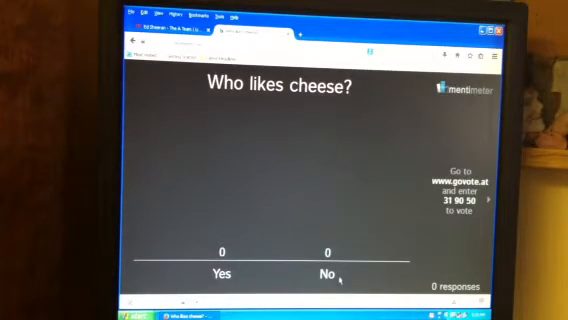
mouse_move(274, 226)
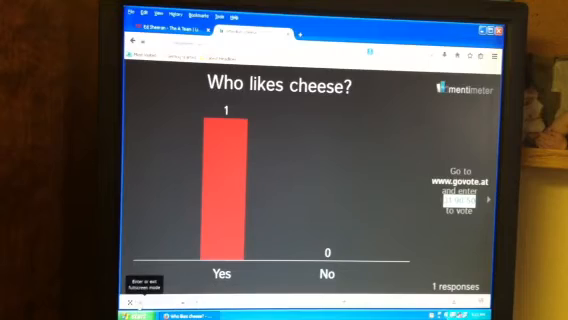
Step: Go full screen and toggle the hide-results control so the bars show empty
key("f11")
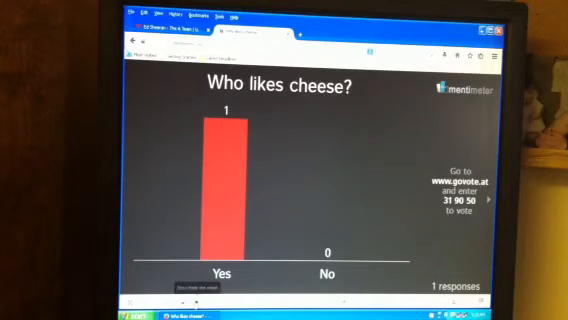
left_click(204, 288)
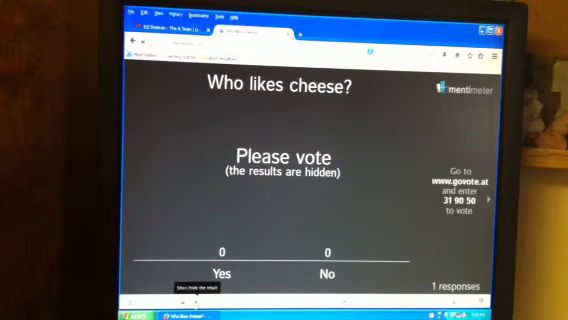
left_click(200, 290)
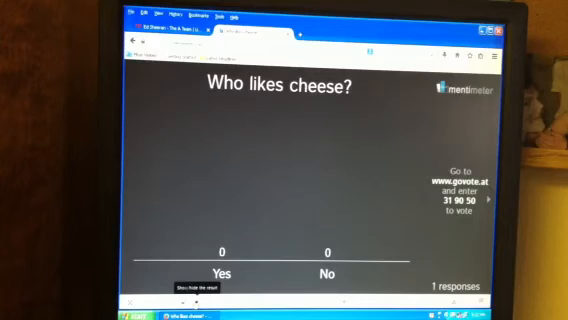
left_click(200, 292)
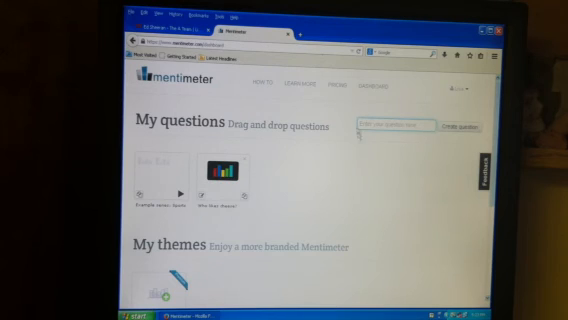
mouse_move(272, 84)
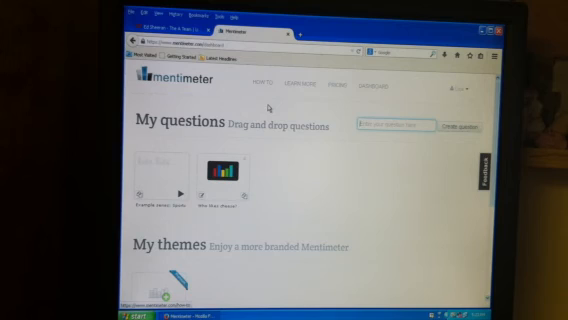
Step: View the Pricing page's Free, Premium, Corporate and Educational plan comparison
left_click(334, 80)
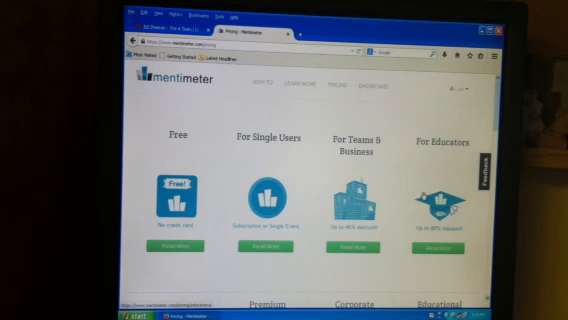
scroll("down", 3)
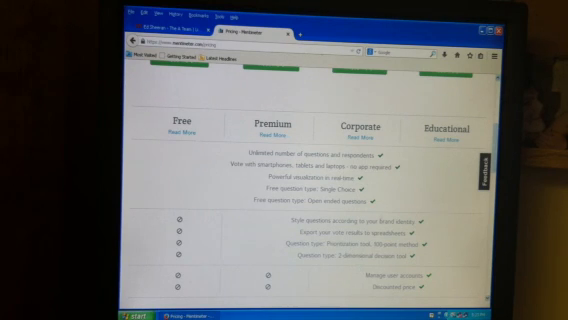
scroll("up", 3)
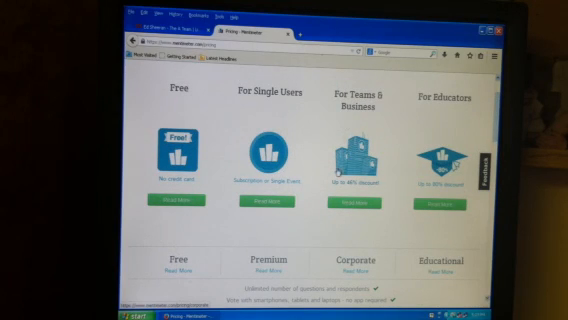
scroll("up", 3)
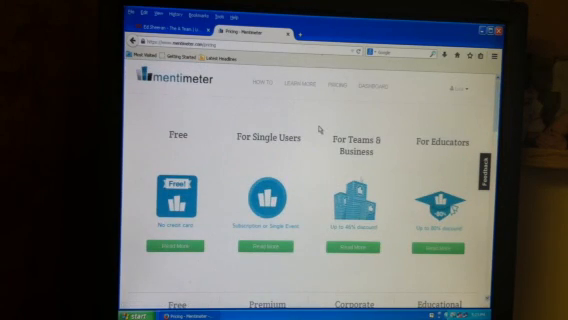